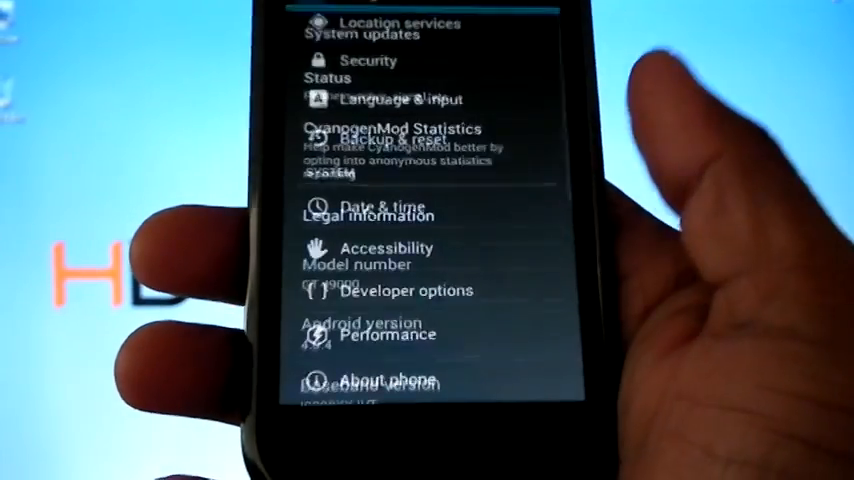
scroll("down", 3)
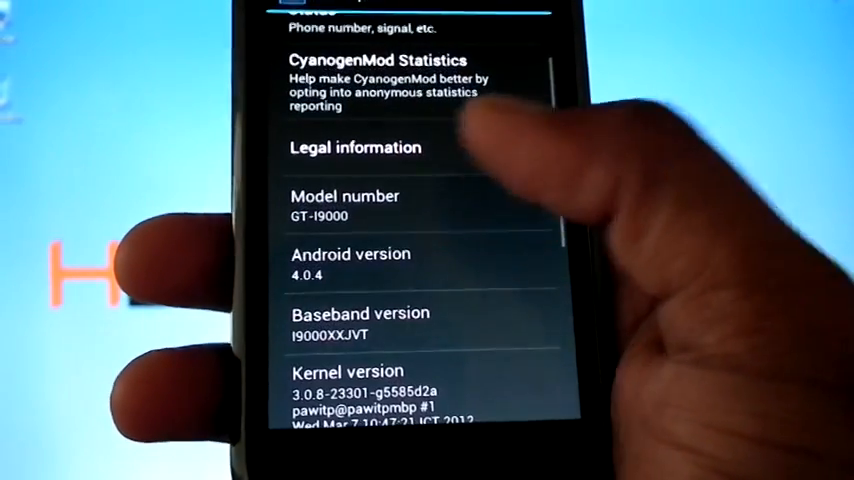